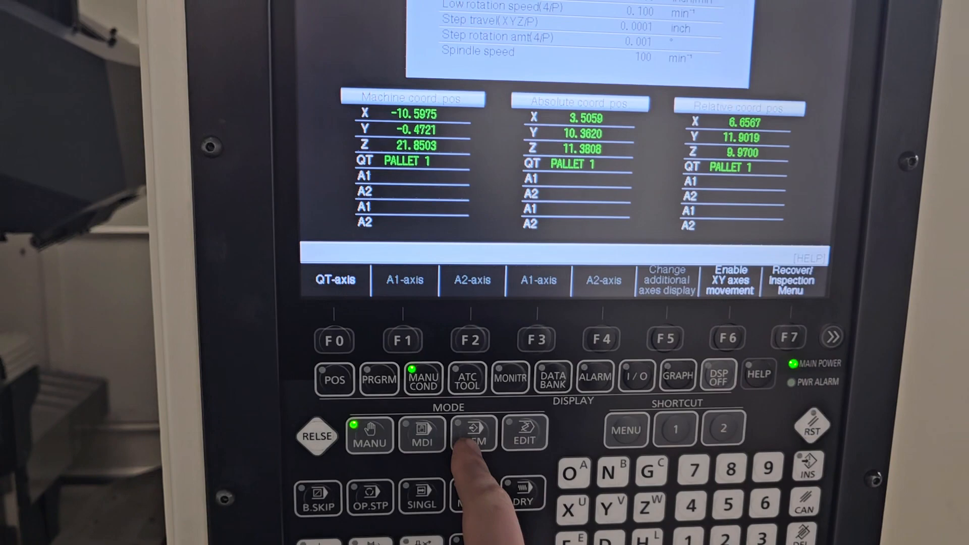
Switch the control to memory mode to reach the data bank parameter list
{"action": "left_click", "coordinate": [379, 378]}
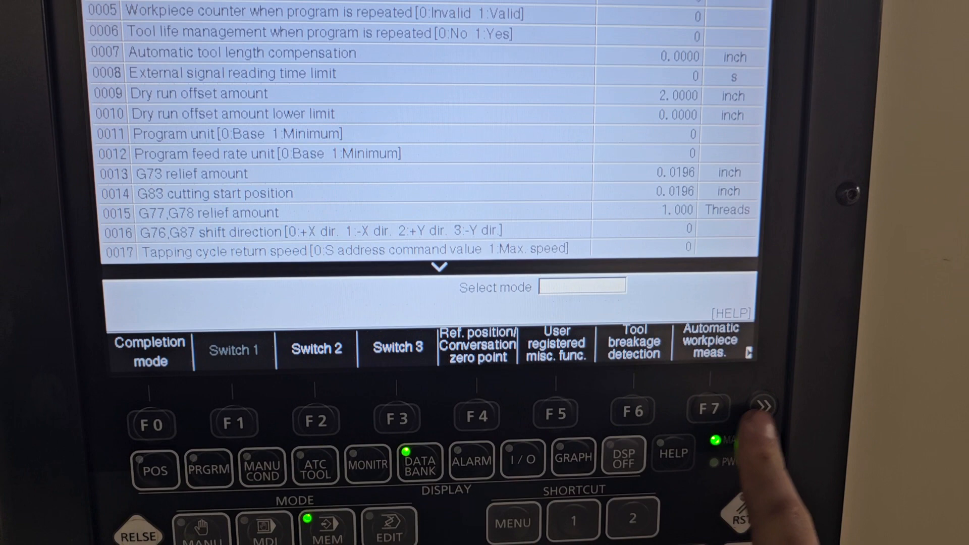
Page the soft keys with the extend key to reach the extended workpiece coordinate zero table
{"action": "left_click", "coordinate": [762, 406]}
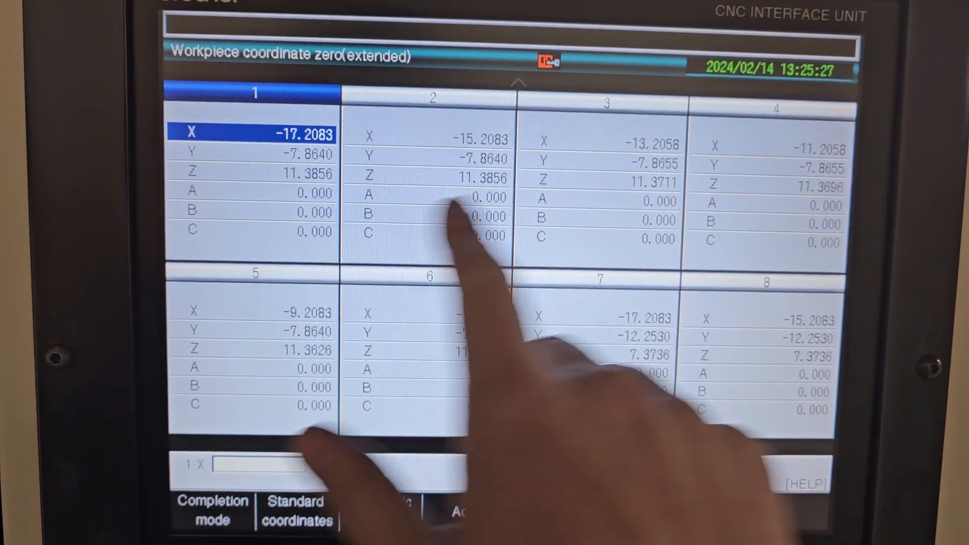
Scroll the extended offset table down to fixture offsets 9 through 16
{"action": "scroll", "scroll_direction": "down", "scroll_amount": 3}
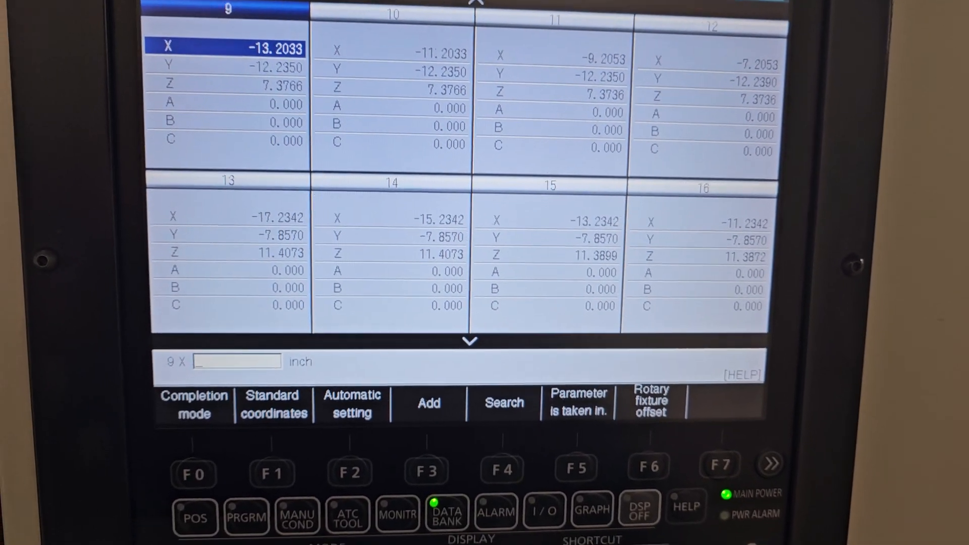